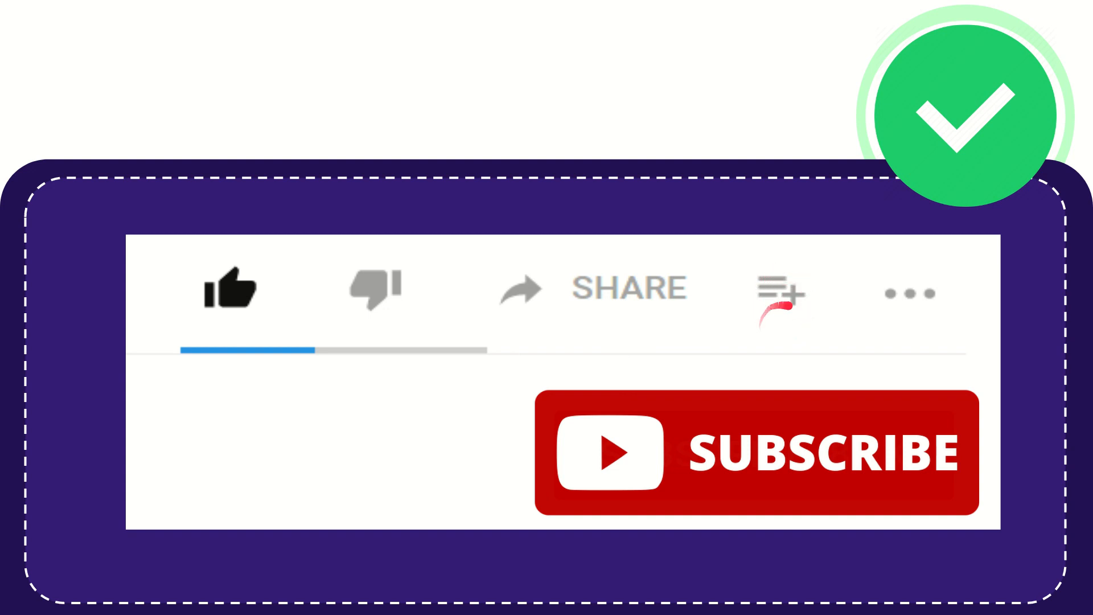
{"action": "mouse_move", "coordinate": [883, 304]}
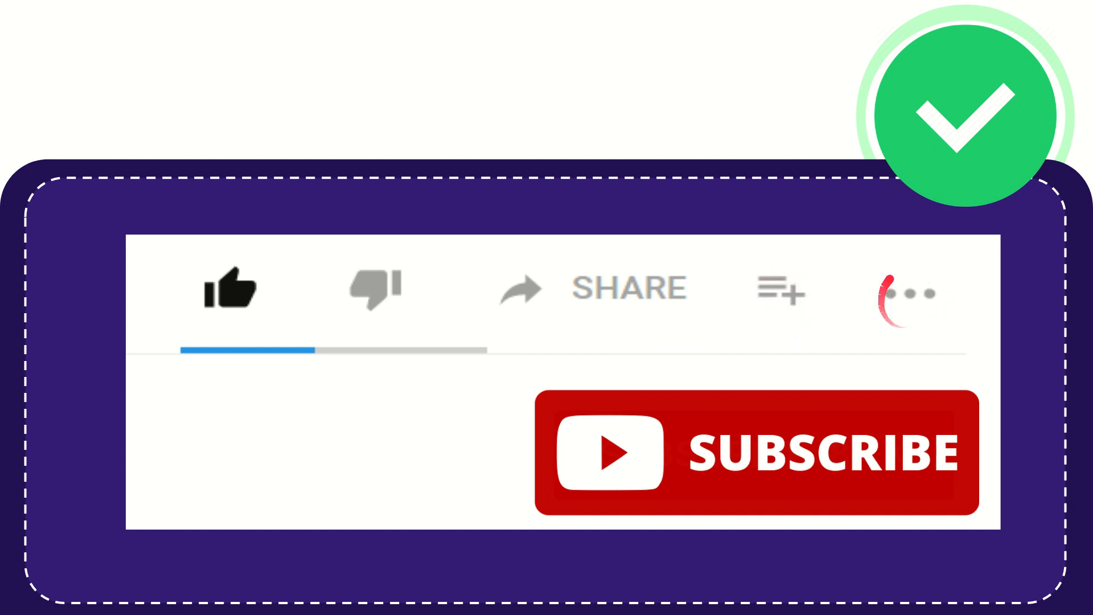